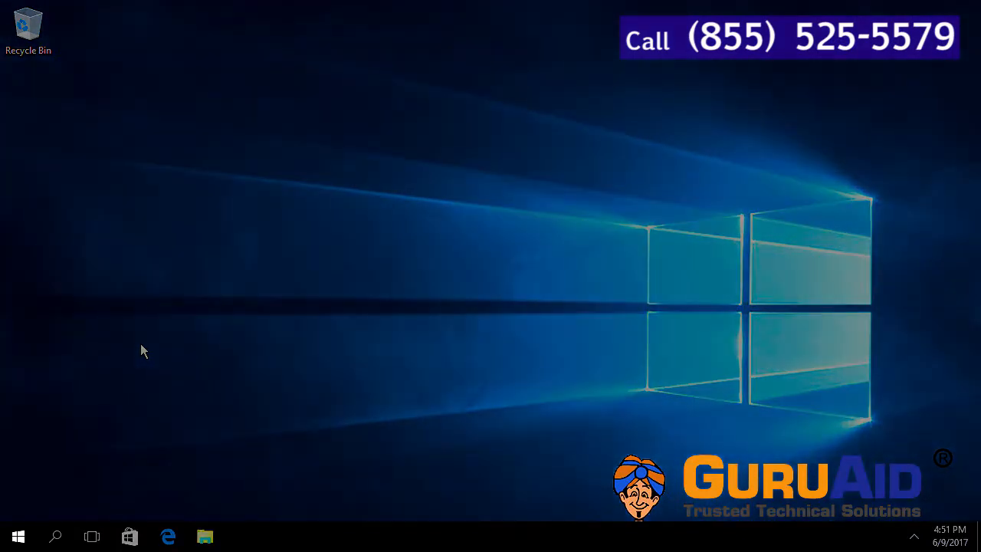
Open Windows Settings from the Start menu.
left_click(18, 536)
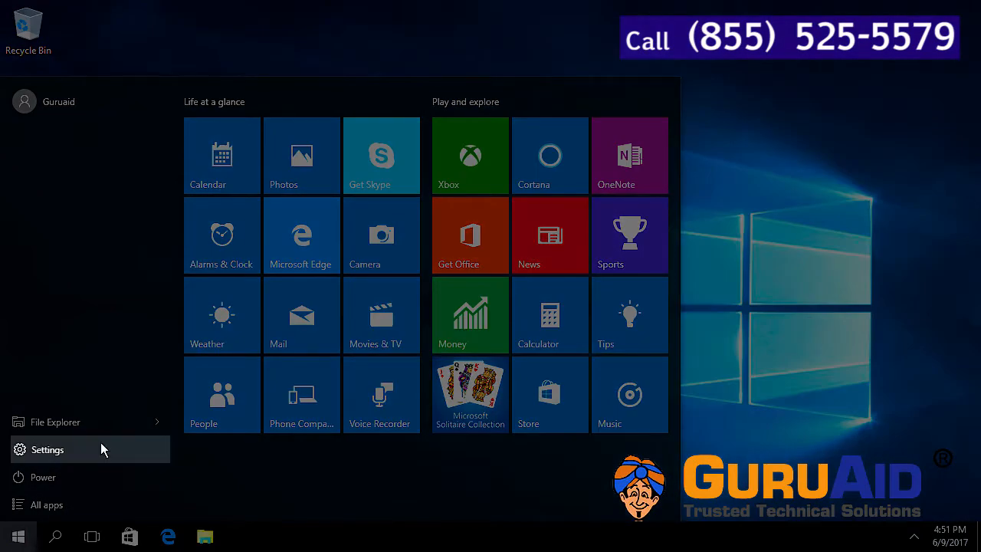
left_click(47, 449)
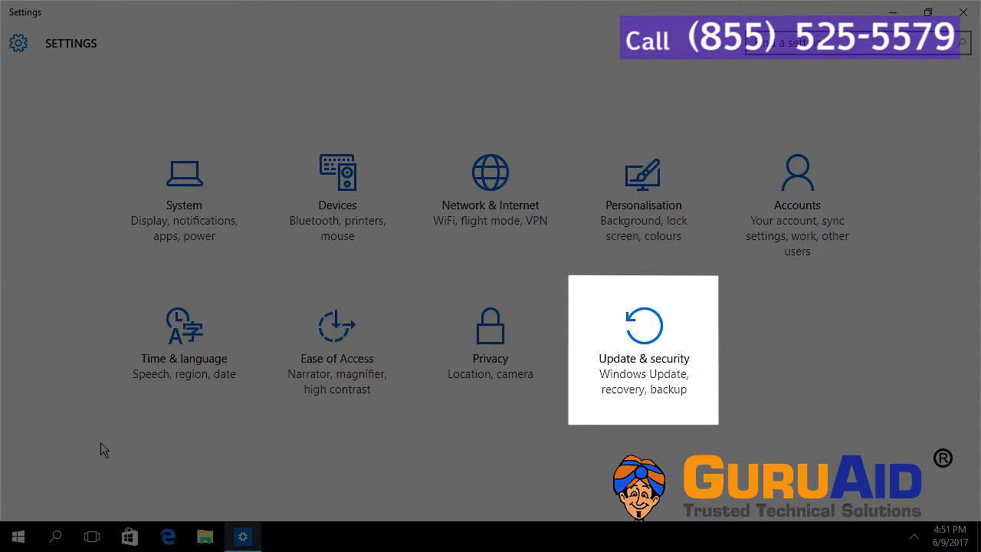
Go to the For developers page under Update & security.
left_click(643, 349)
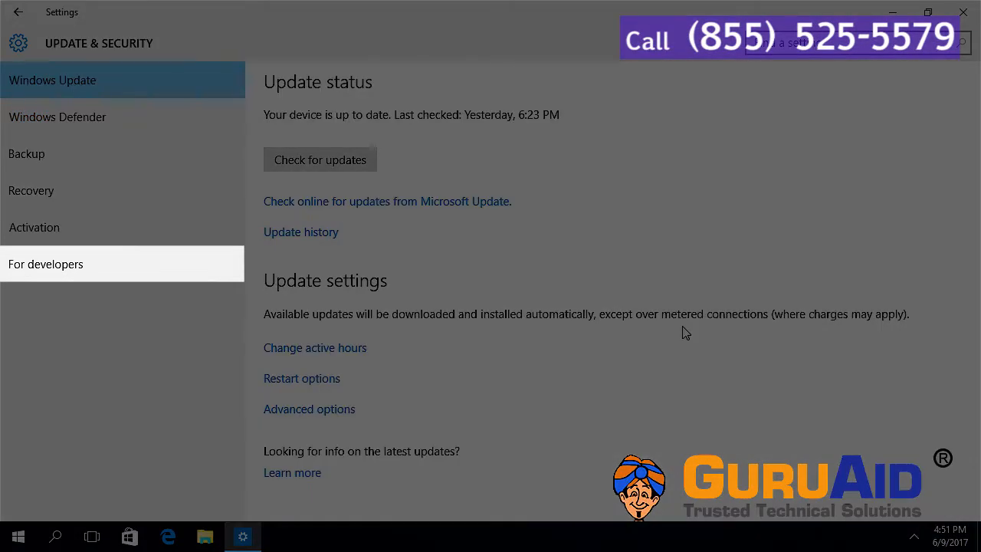
mouse_move(112, 263)
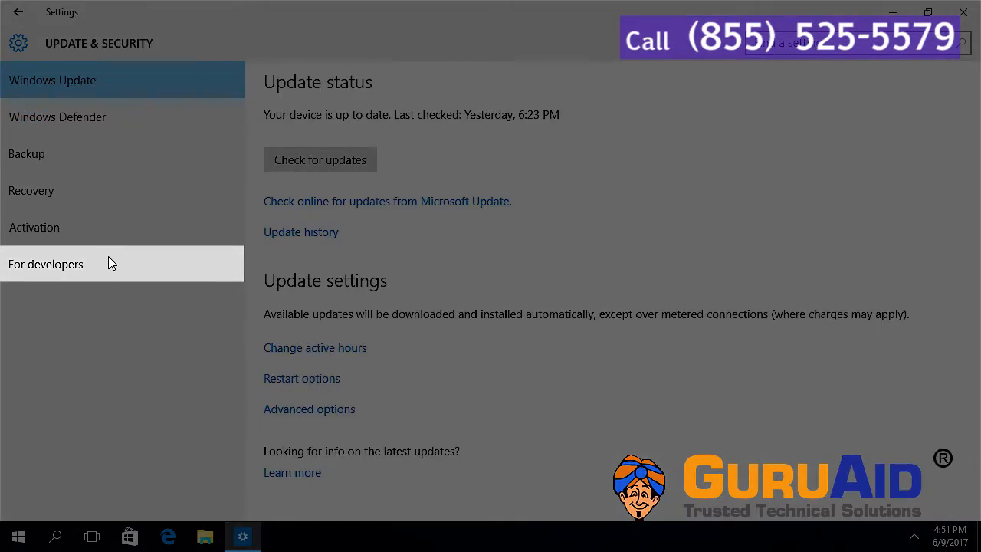
left_click(45, 263)
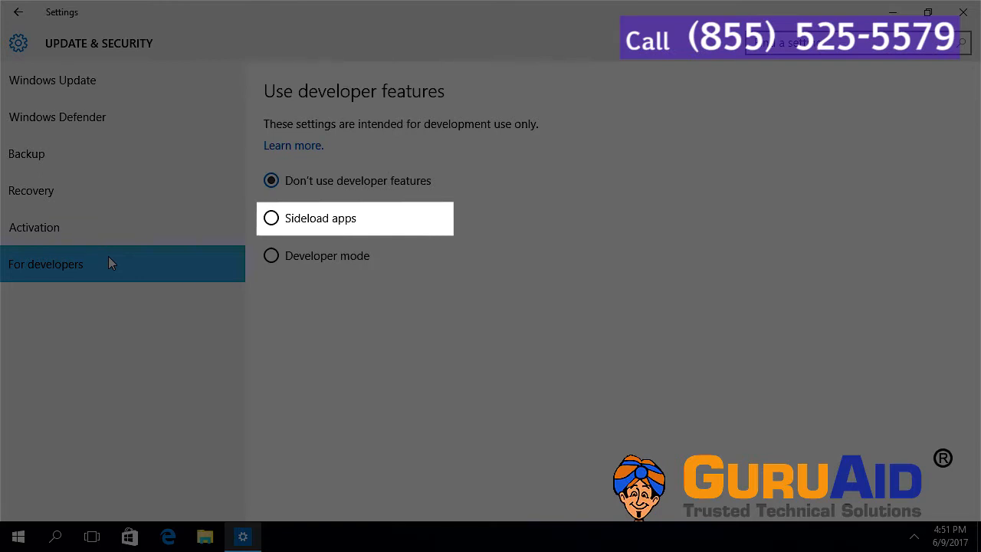
Select Sideload apps and confirm the warning with Yes.
left_click(271, 217)
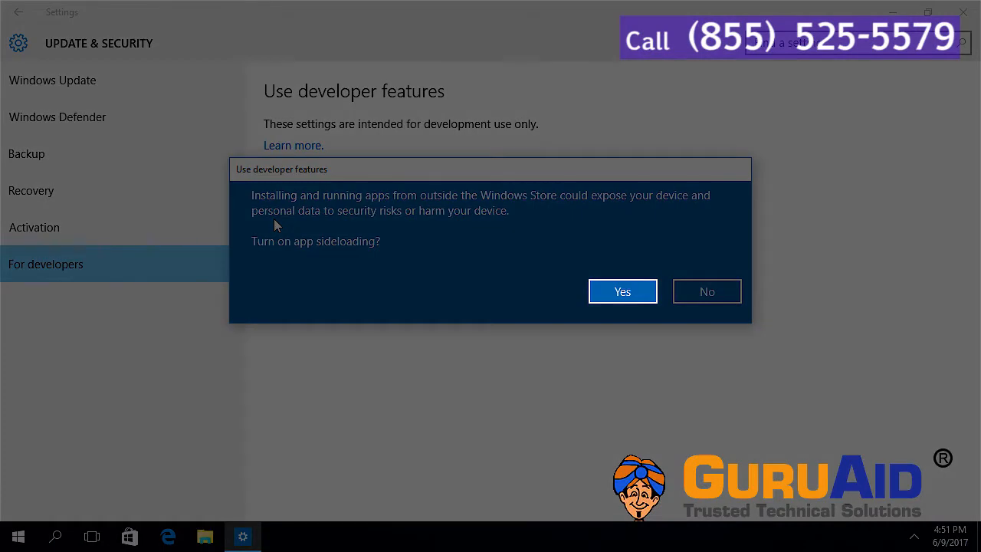
left_click(623, 291)
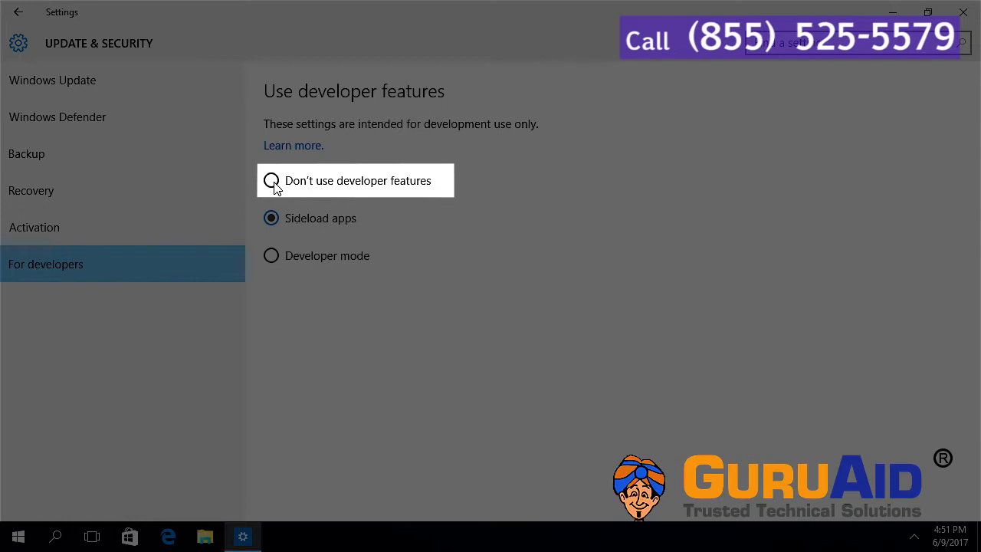
Switch back to Don't use developer features, disabling sideloading.
left_click(271, 181)
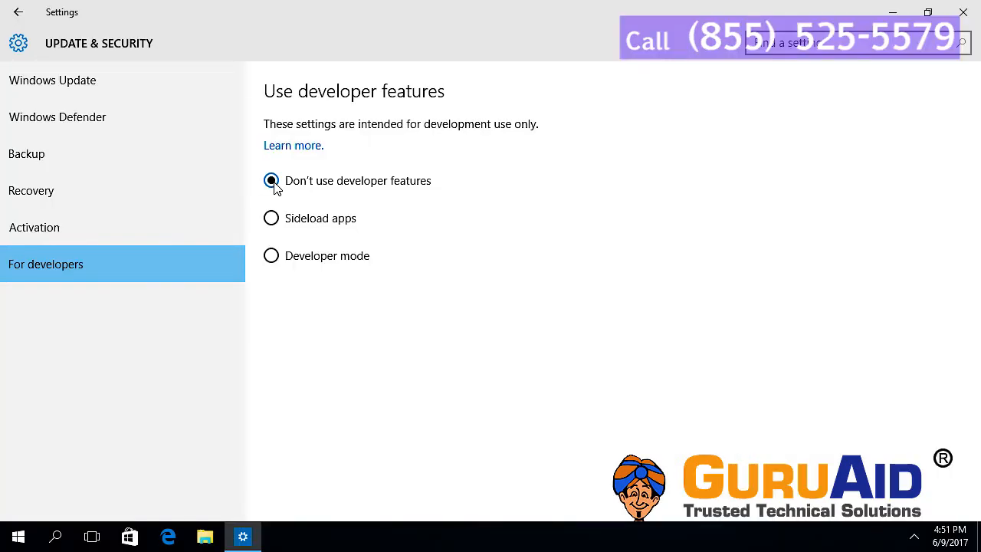